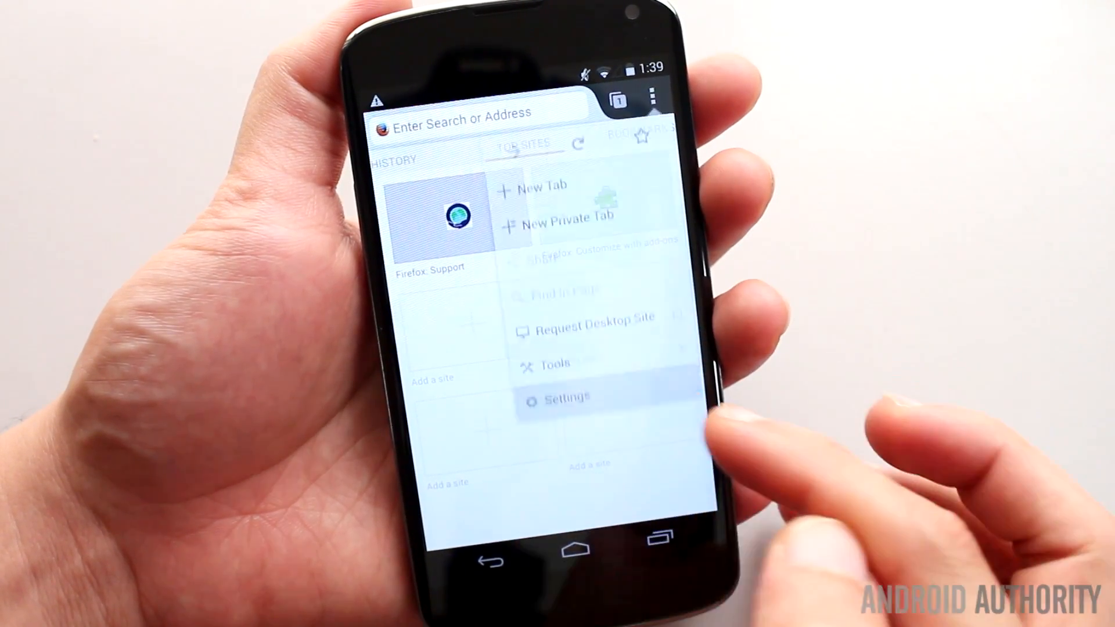
Open Settings from the overflow menu in Firefox for Android.
left_click(565, 396)
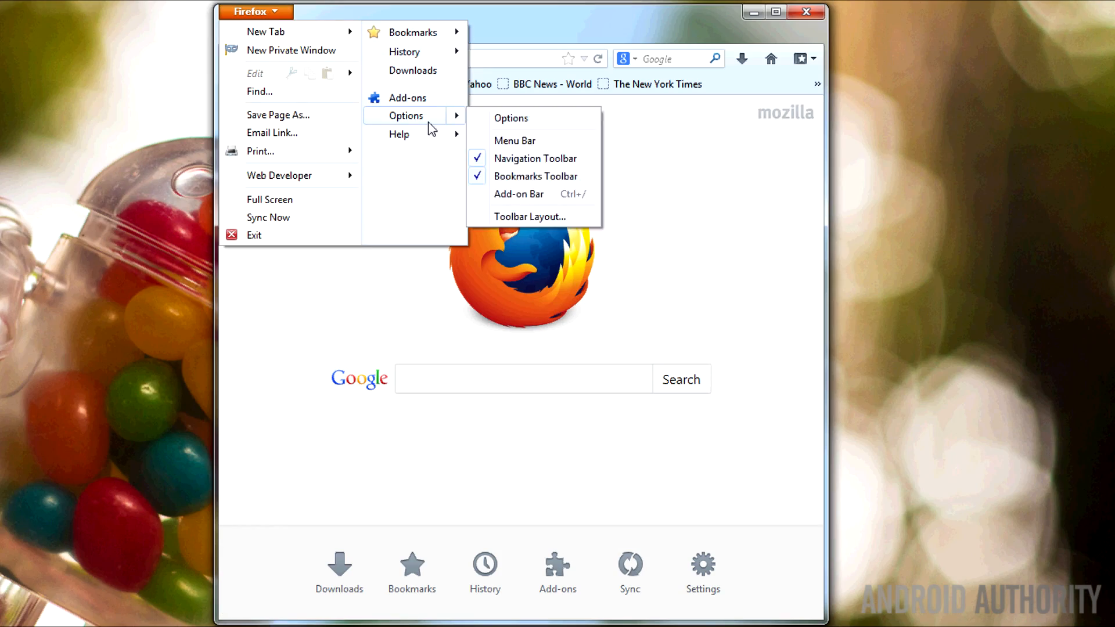
left_click(509, 118)
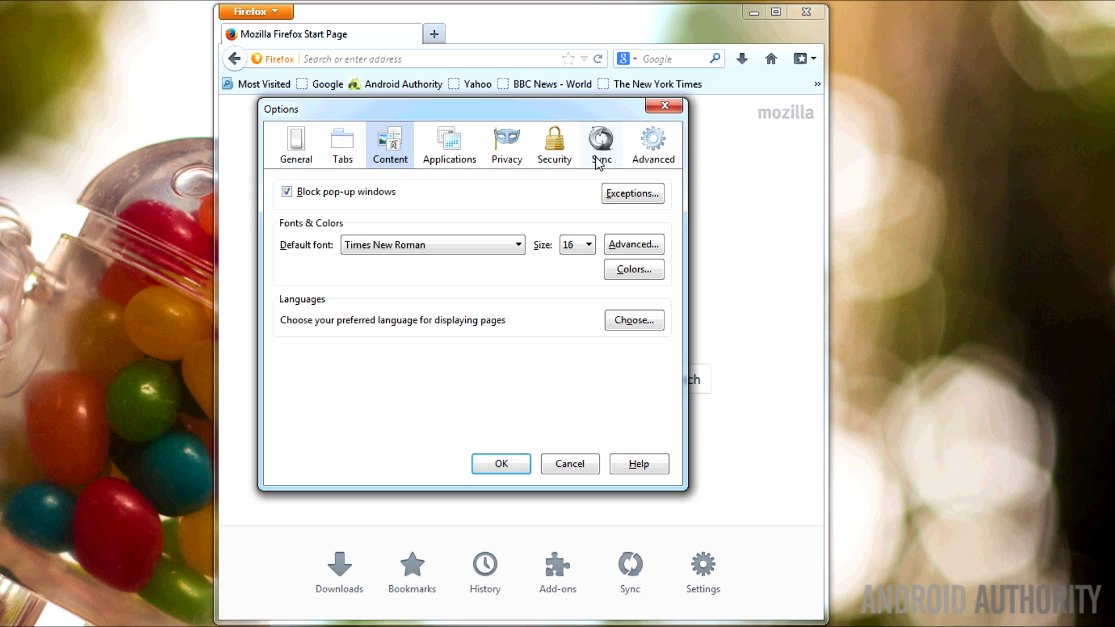
left_click(601, 145)
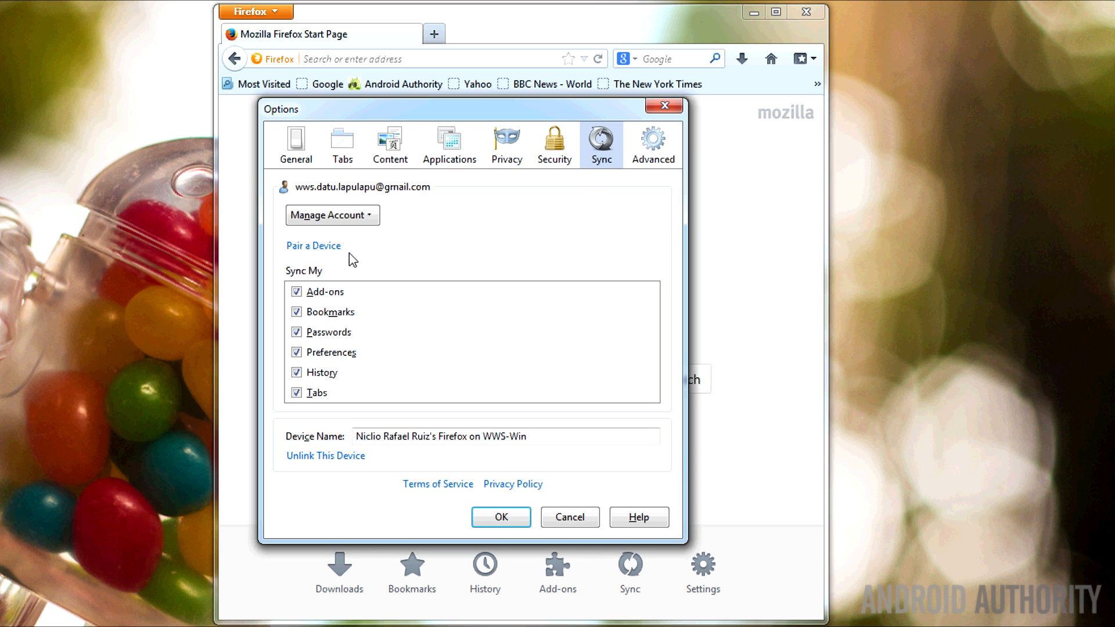
left_click(313, 245)
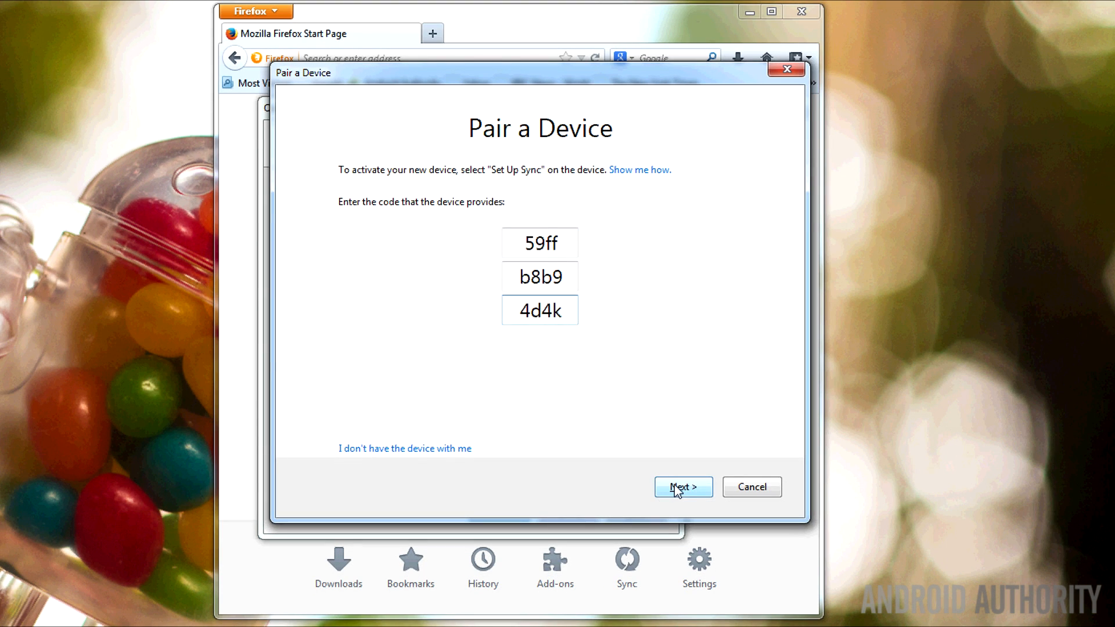
left_click(681, 487)
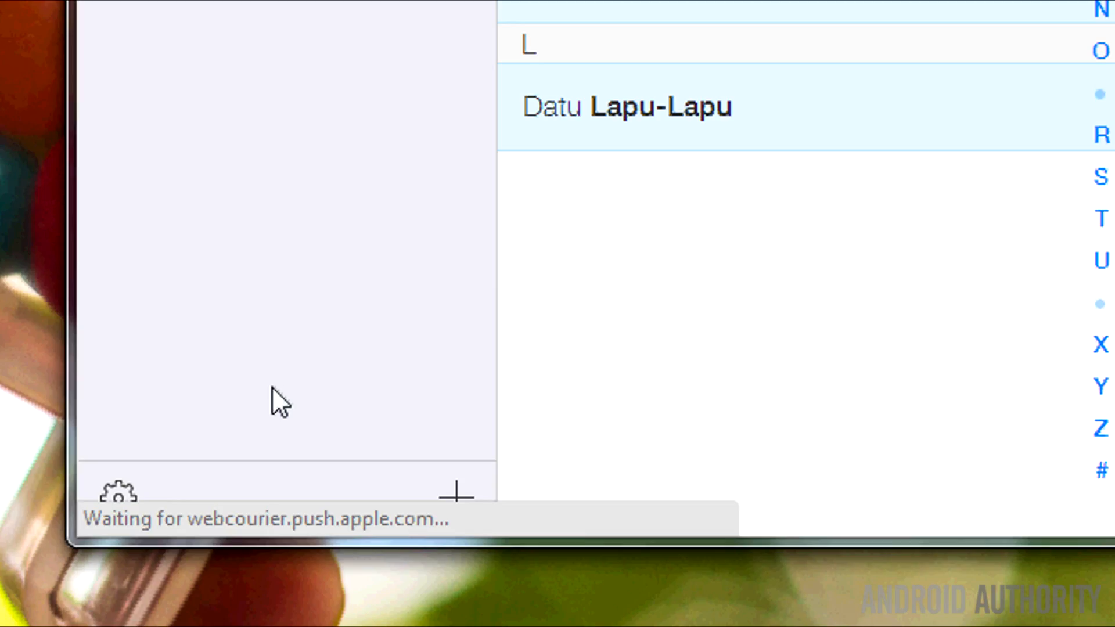
left_click(814, 227)
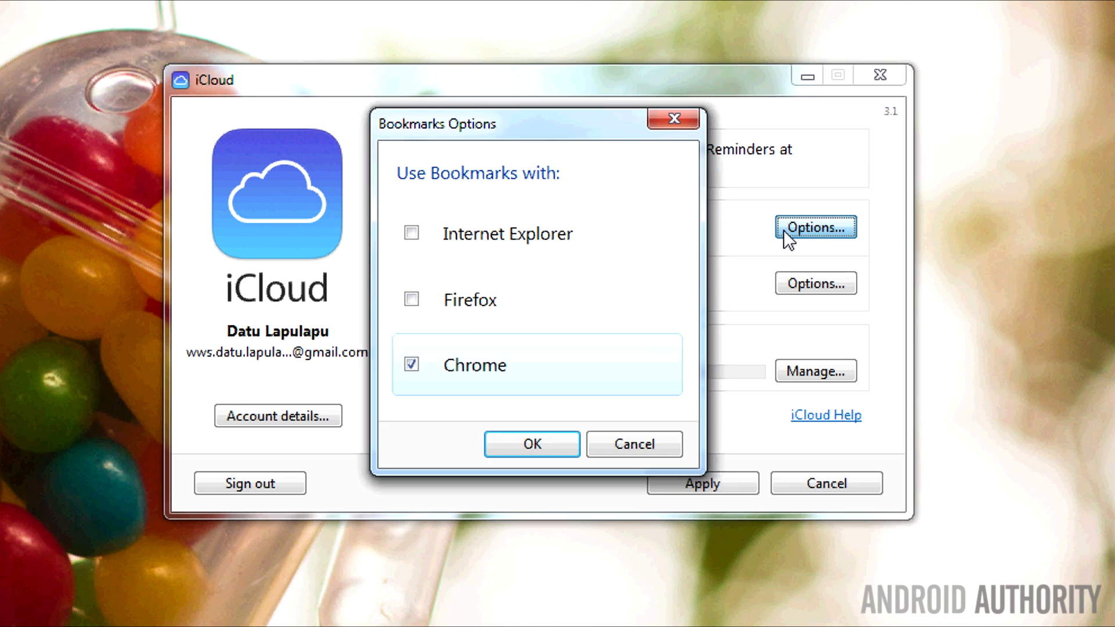